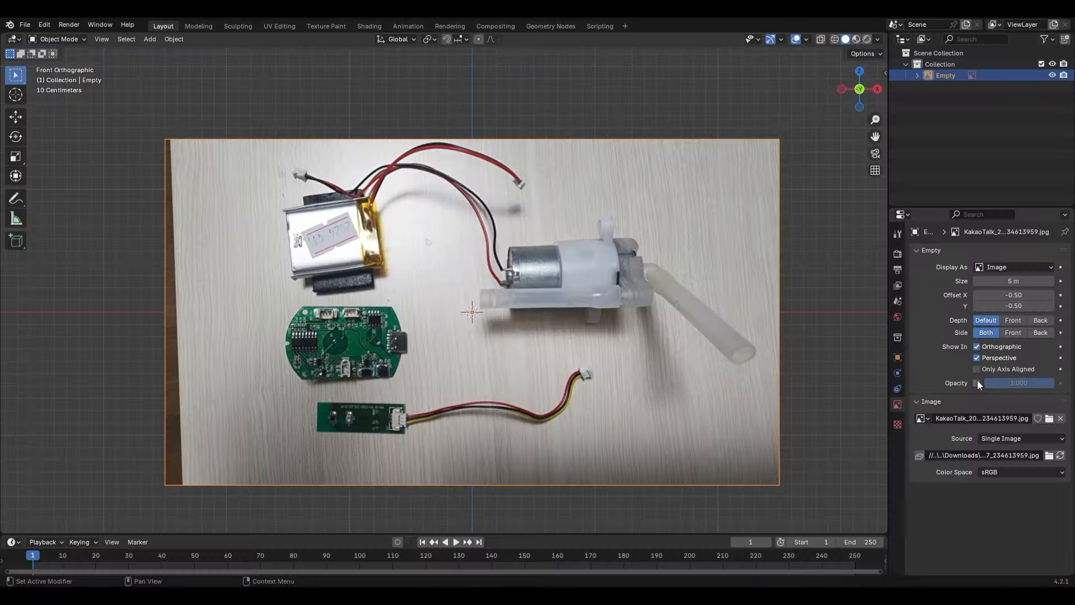
# - Widen the corner bevel from 0.325 m to about 0.835 m, keeping 17 segments
pyautogui.moveTo(1028, 383); pyautogui.dragTo(998, 383)
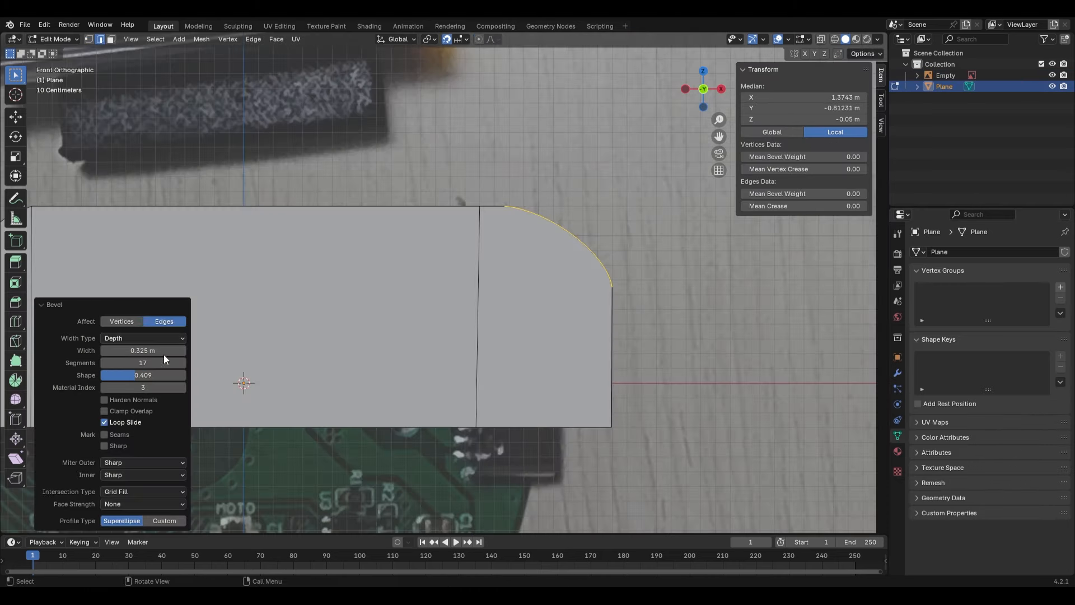
pyautogui.moveTo(143, 350); pyautogui.dragTo(178, 351)
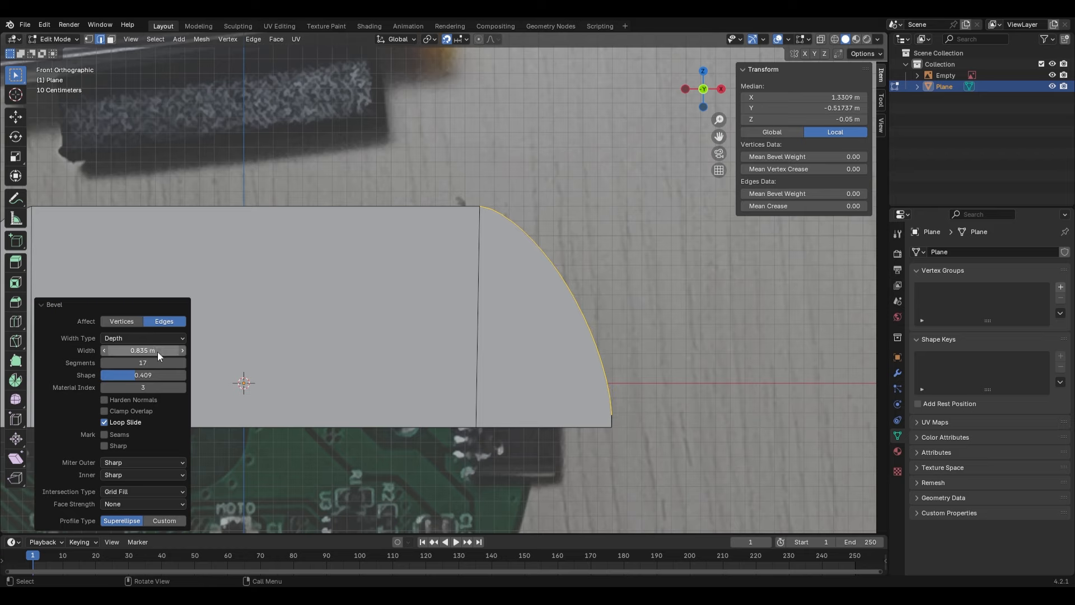